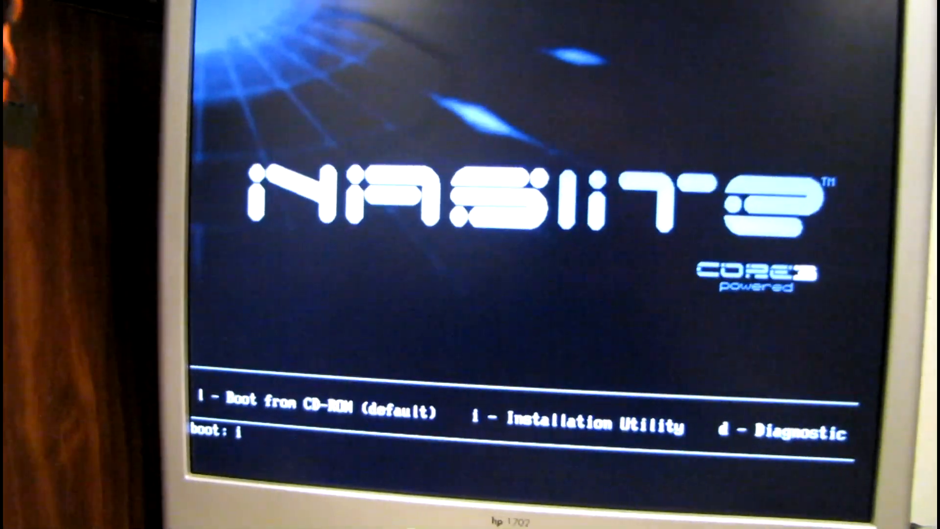
# - Launch the Installation Utility from the NASLite-2 boot prompt with the i command
pyautogui.press('enter')
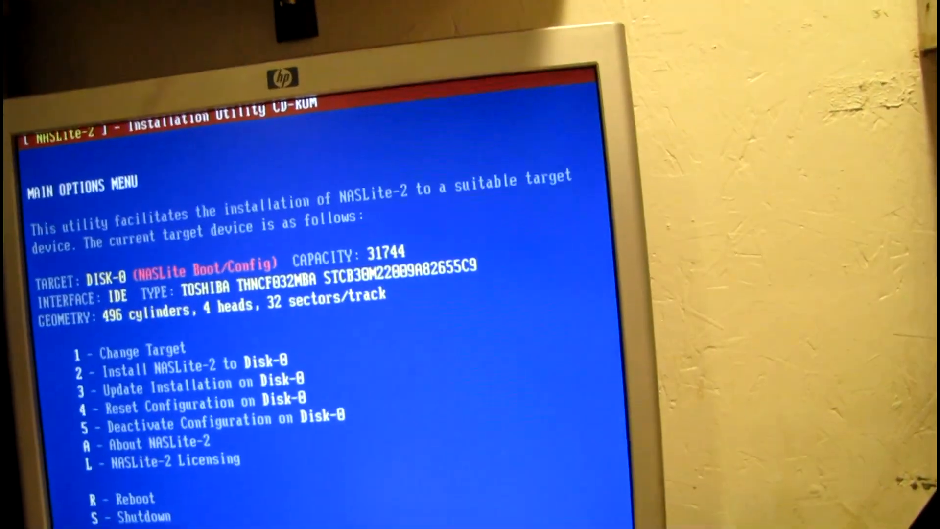
# - Choose Reboot from the Main Options Menu to exit the installer and restart
pyautogui.press('r')
pyautogui.write('y')
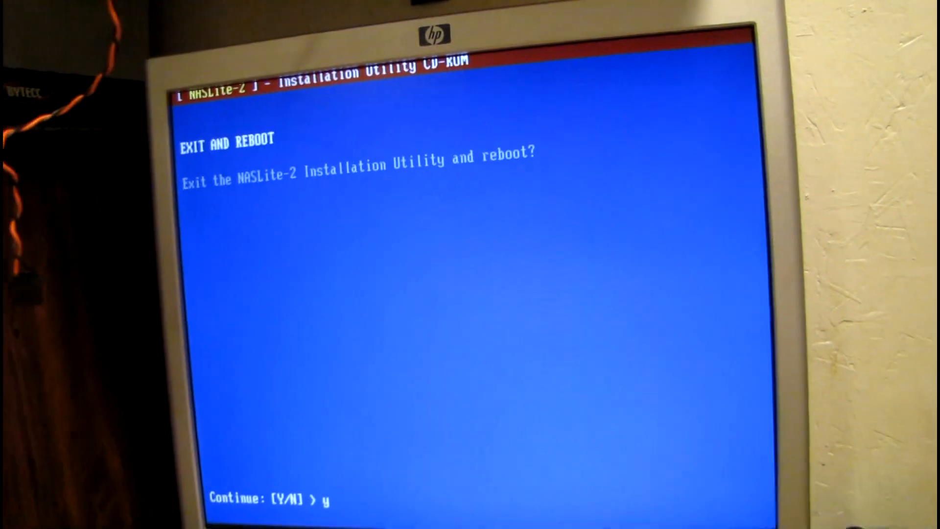